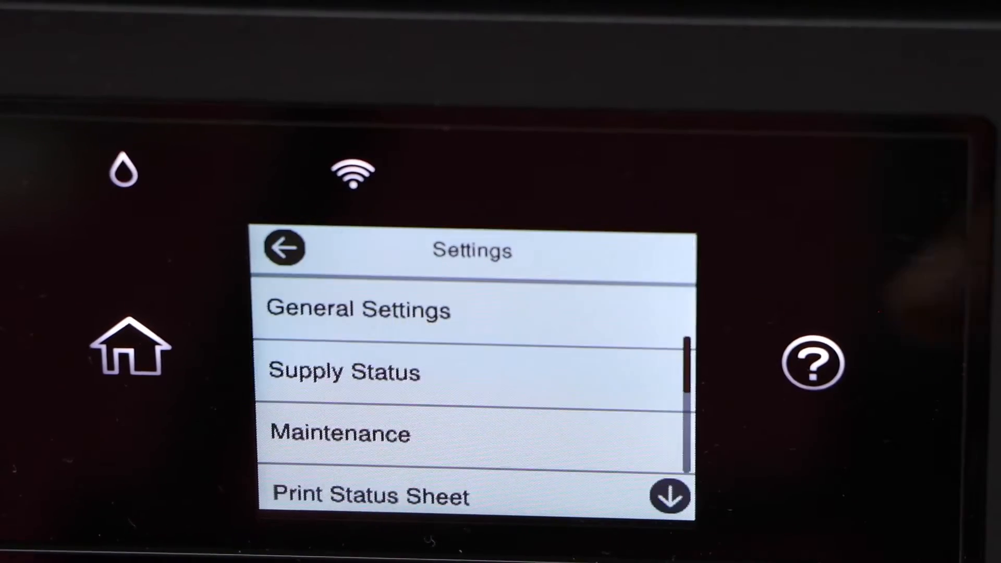
Step: On the printer panel, reach Wi-Fi Setup, select the BELL451 network, and open password entry
left_click(358, 308)
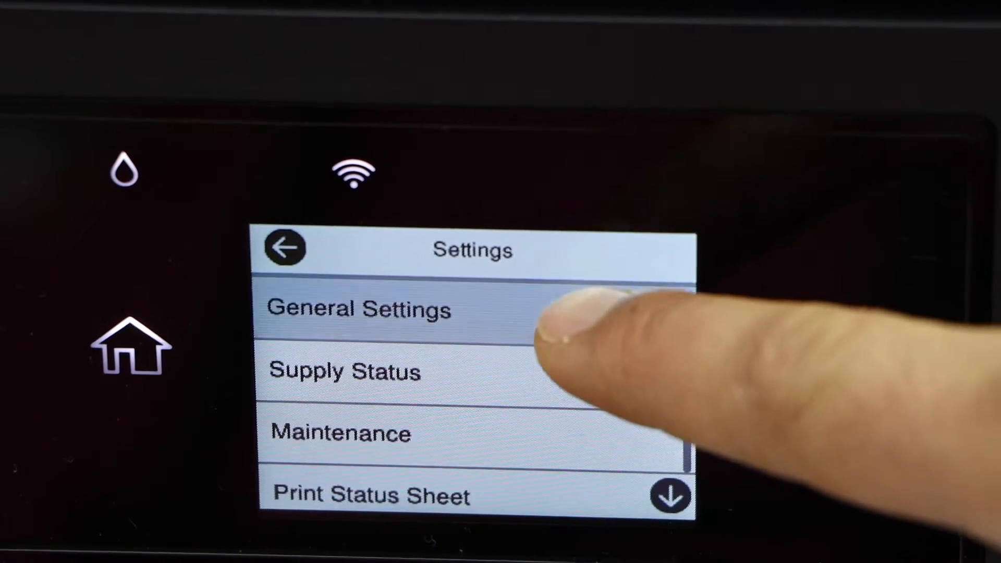
left_click(358, 309)
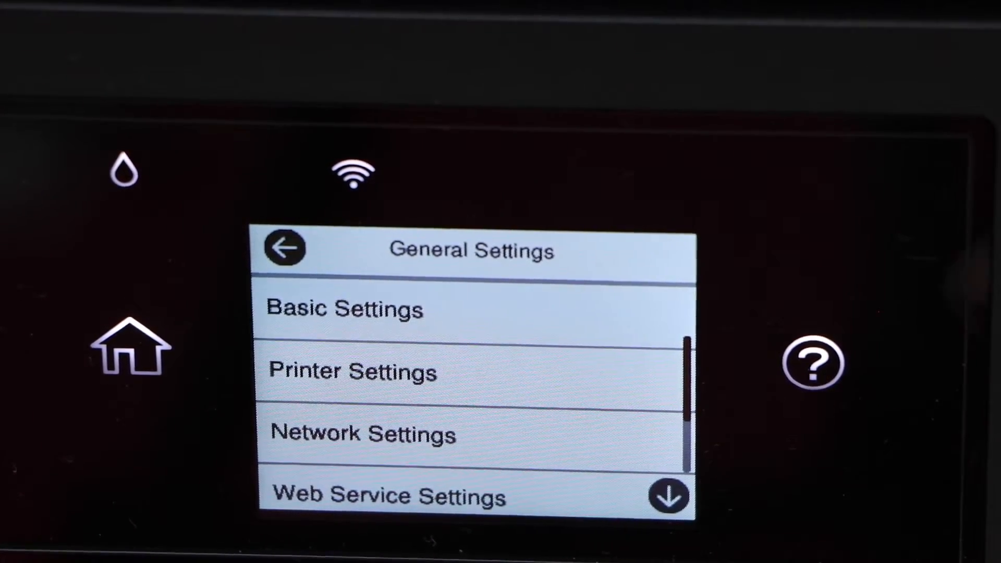
left_click(363, 432)
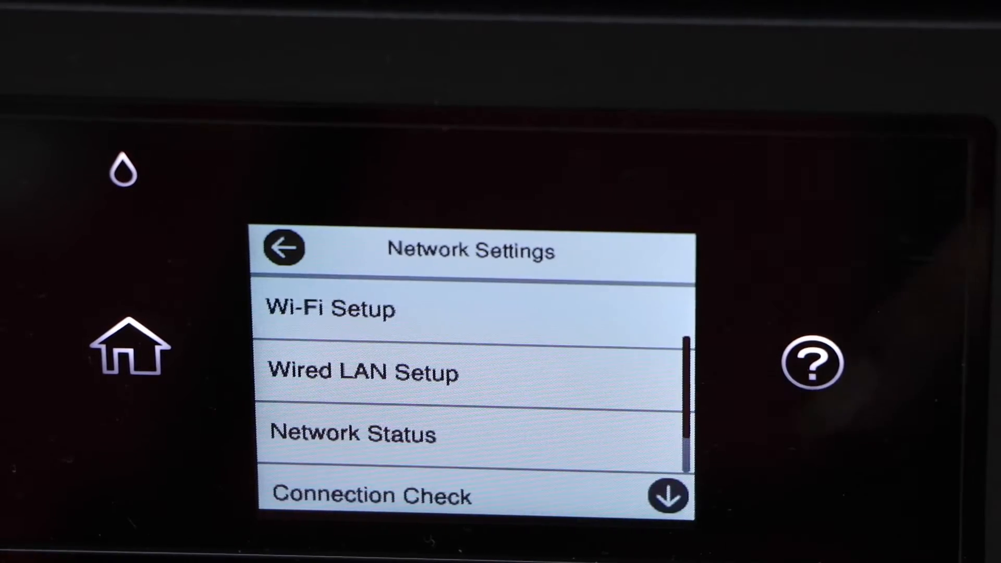
left_click(329, 308)
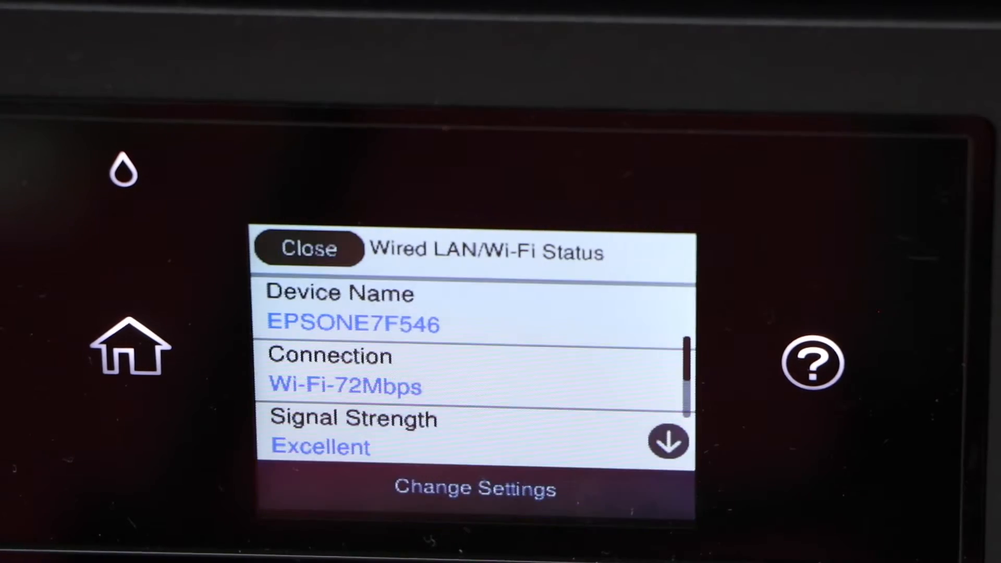
left_click(475, 489)
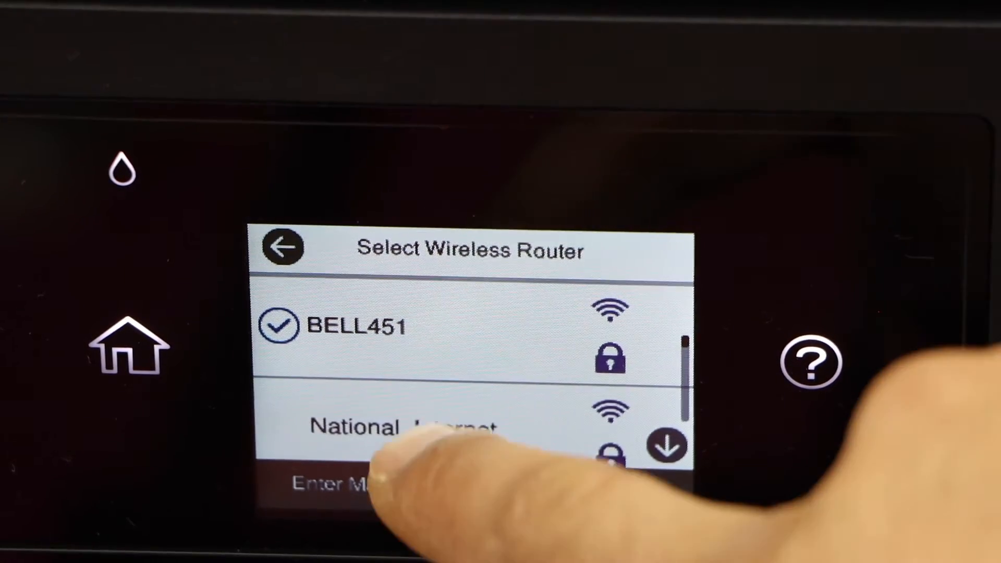
left_click(344, 481)
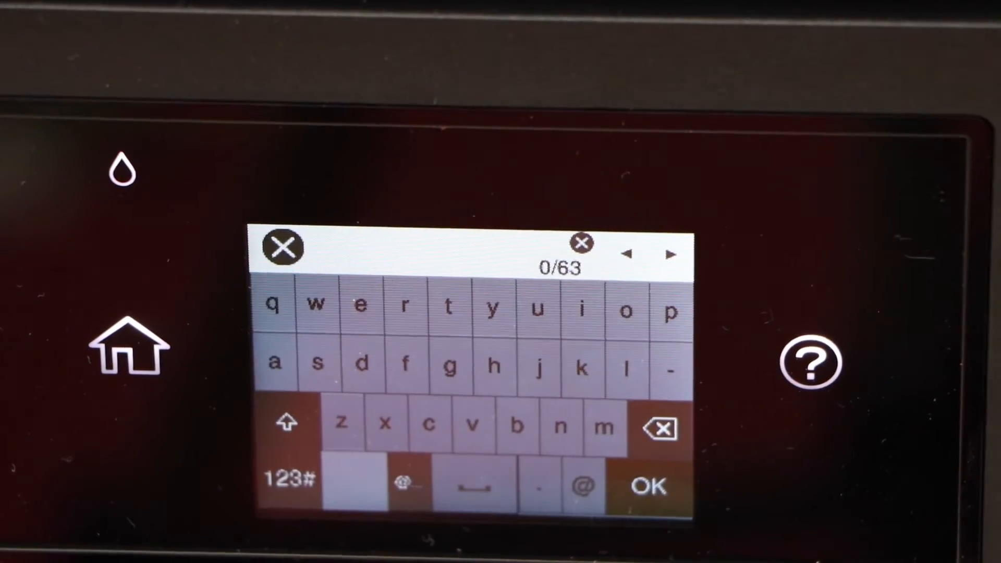
left_click(282, 248)
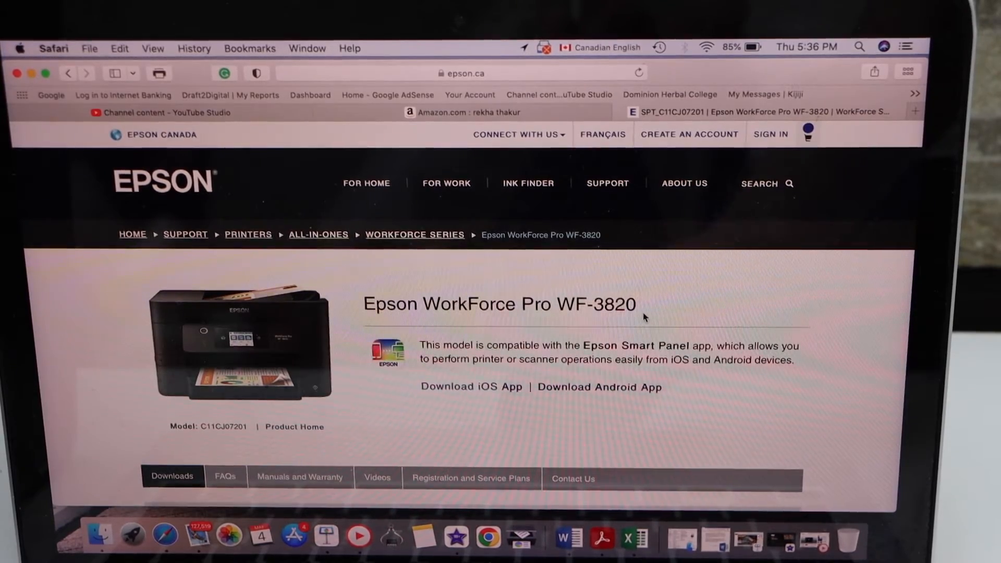
Step: Download the WF-3820 Drivers and Utilities Combo Package Installer from Recommended For You
scroll("down", 3)
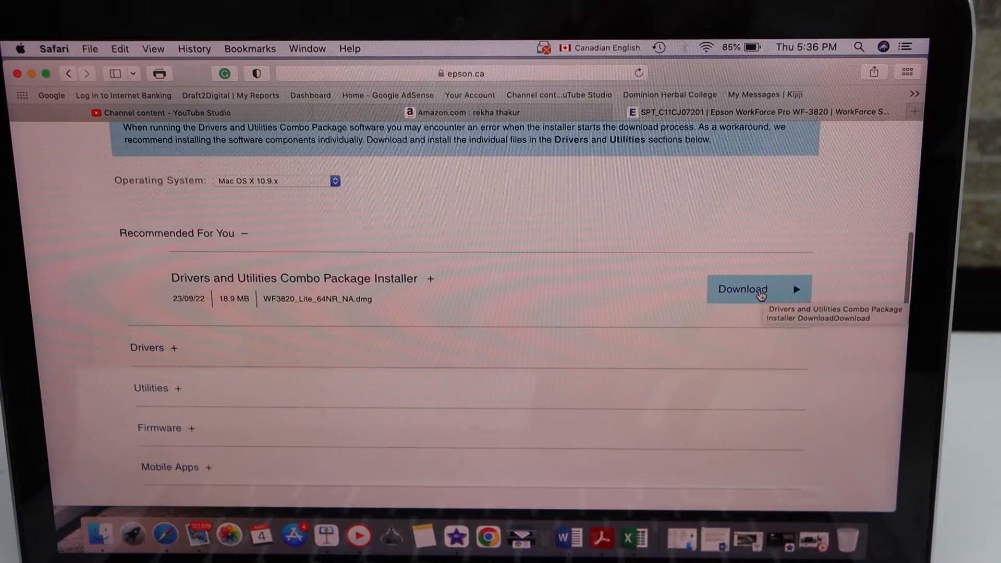
left_click(756, 289)
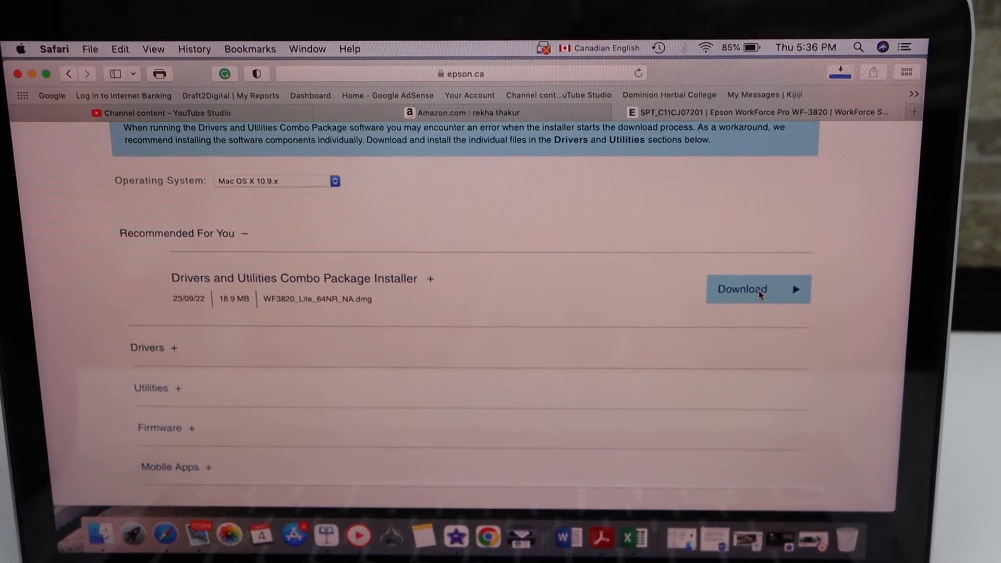
left_click(758, 289)
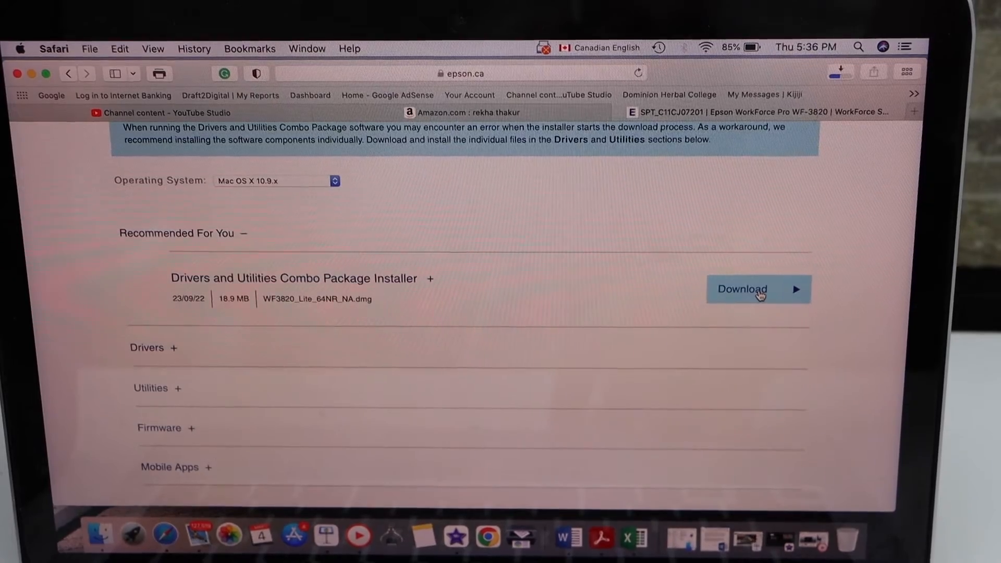
left_click(758, 290)
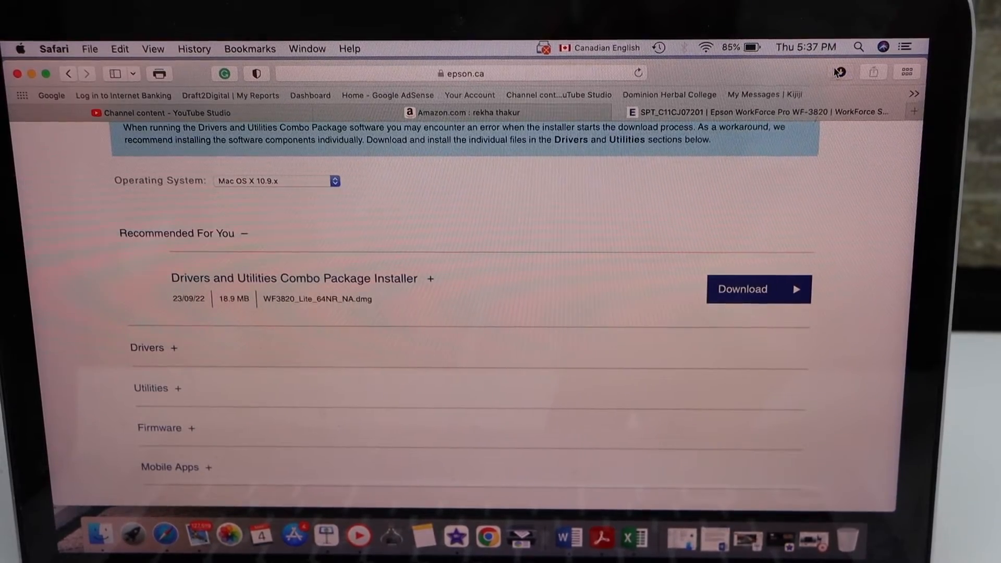
left_click(840, 72)
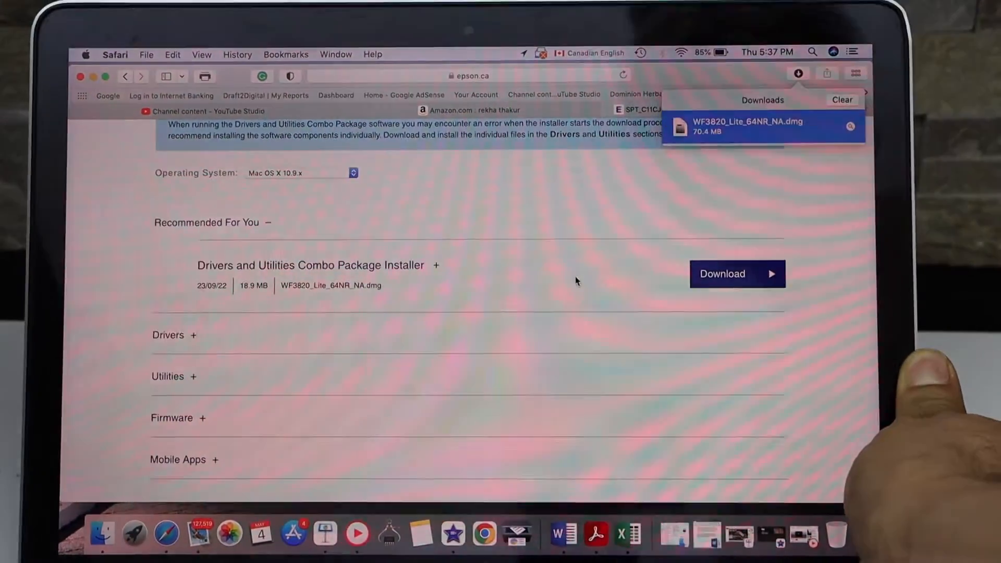
Step: Open the WF3820 .dmg, launch Epson Installer, and approve the downloaded-app security warning
double_click(748, 126)
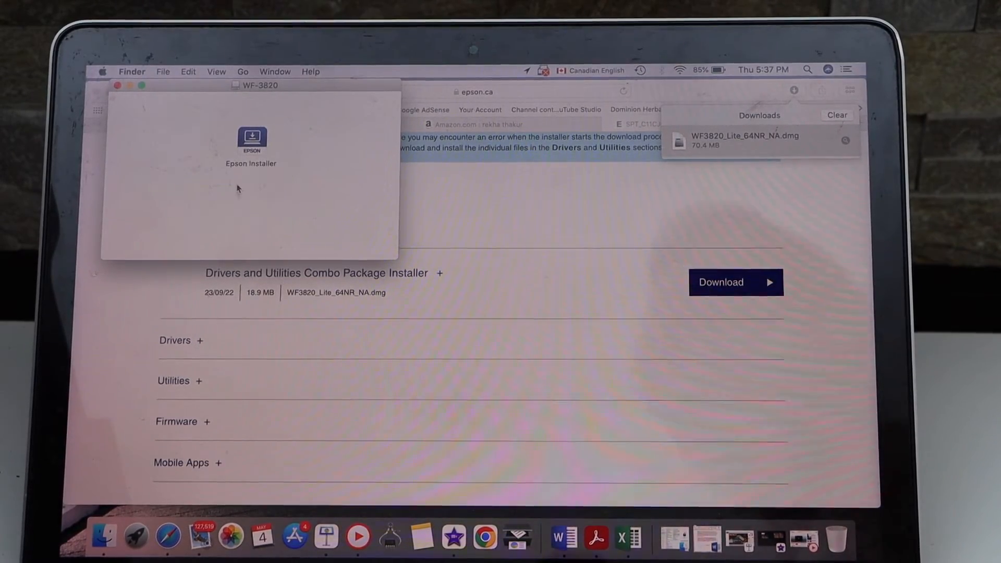
left_click(250, 139)
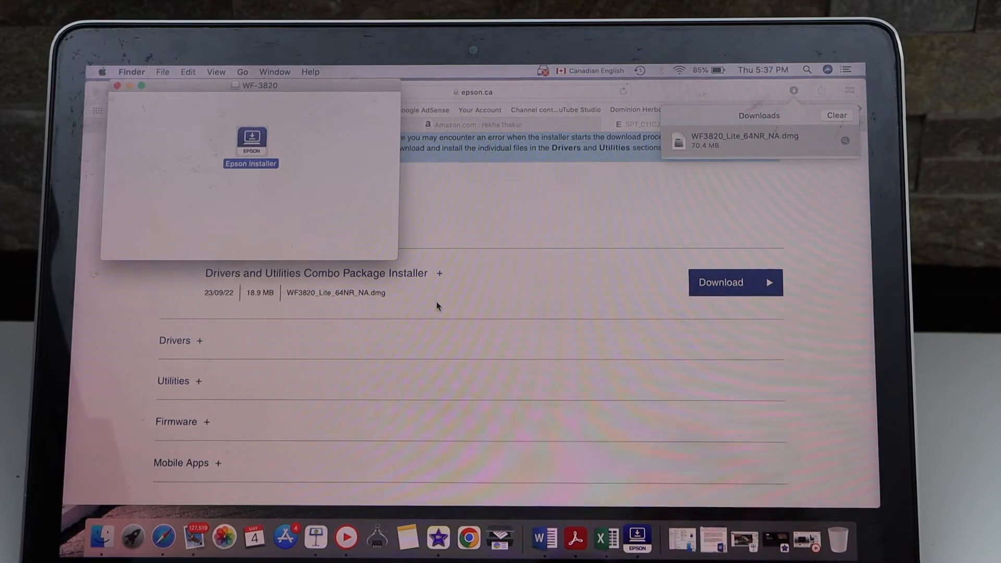
double_click(250, 138)
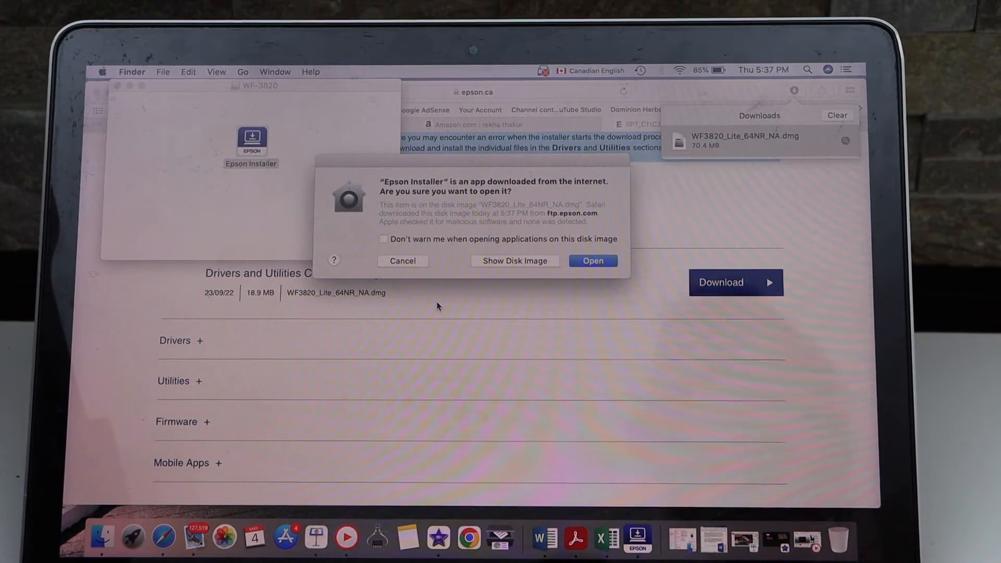
left_click(591, 260)
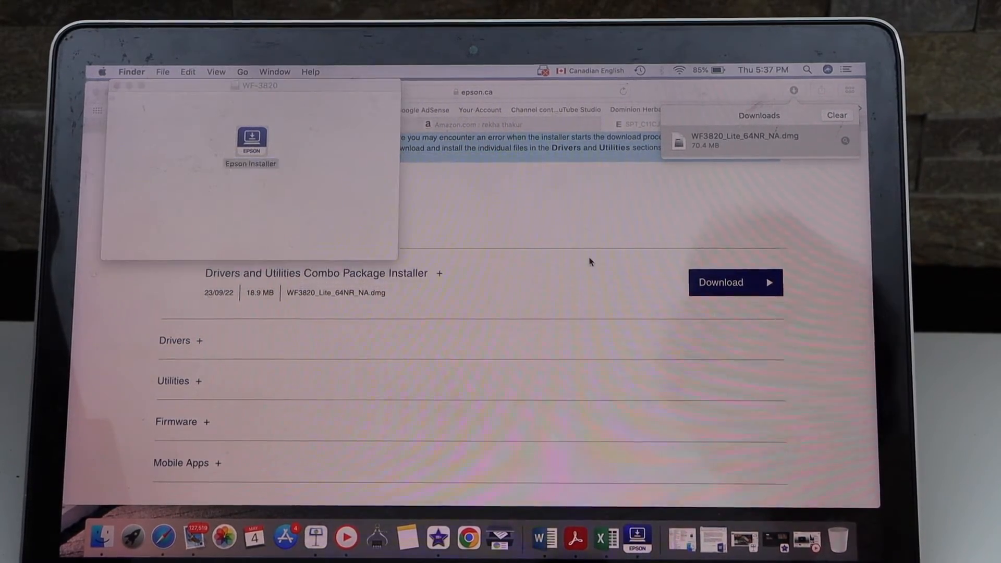
double_click(251, 140)
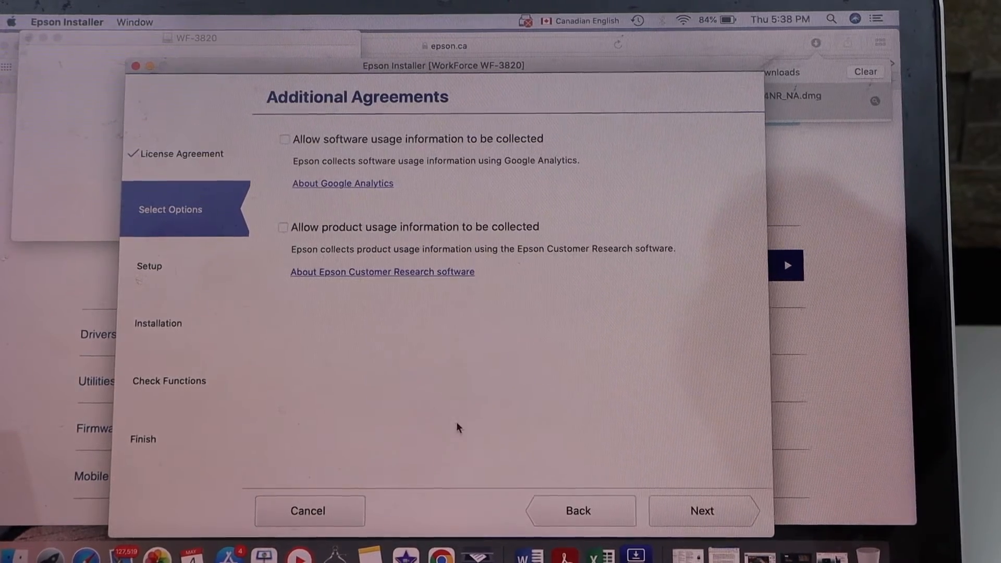
Step: Choose 'Connect via wireless network (Wi-Fi)' and the WF-3820 Series found at 192.168.2.101
left_click(700, 511)
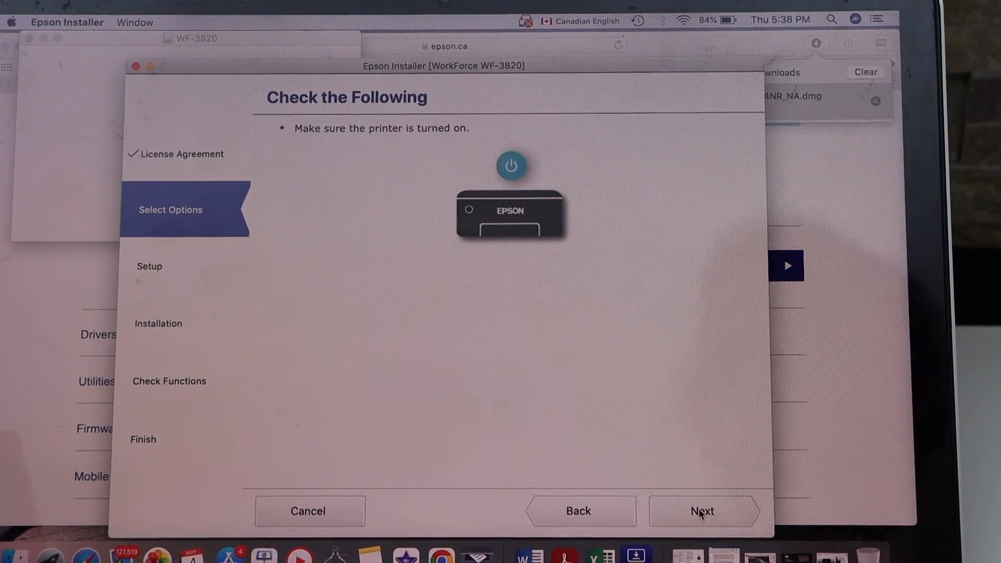
left_click(701, 511)
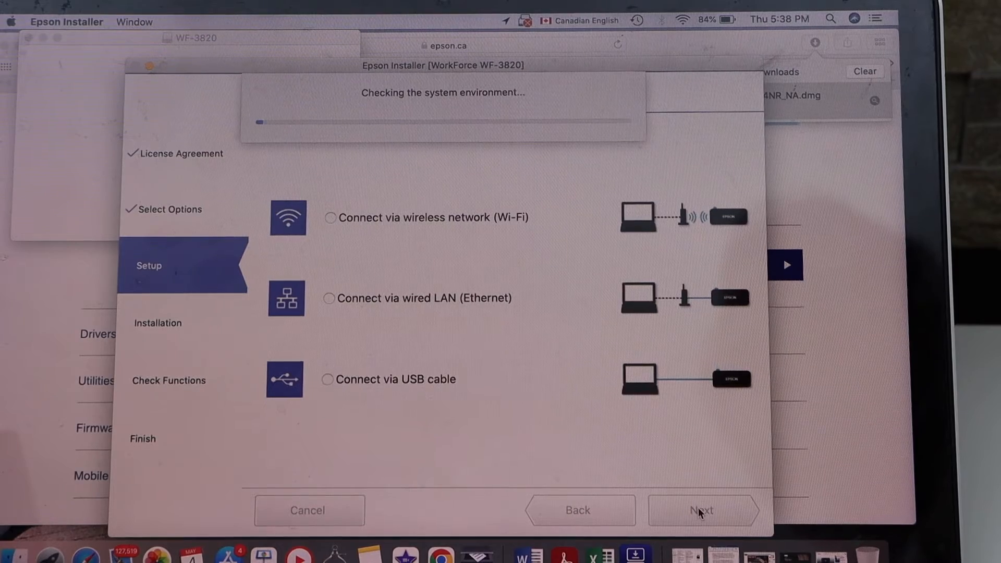
left_click(329, 218)
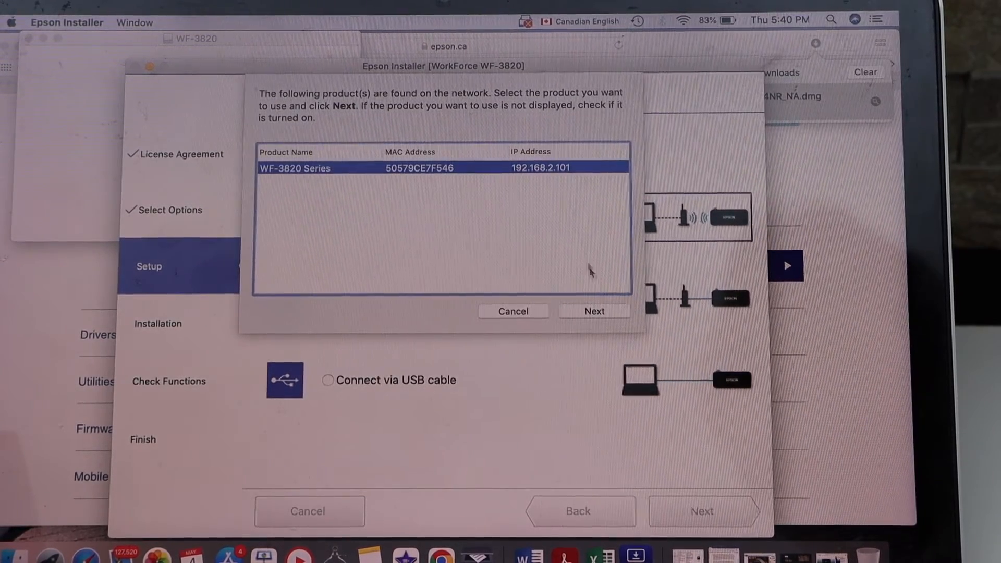
left_click(593, 311)
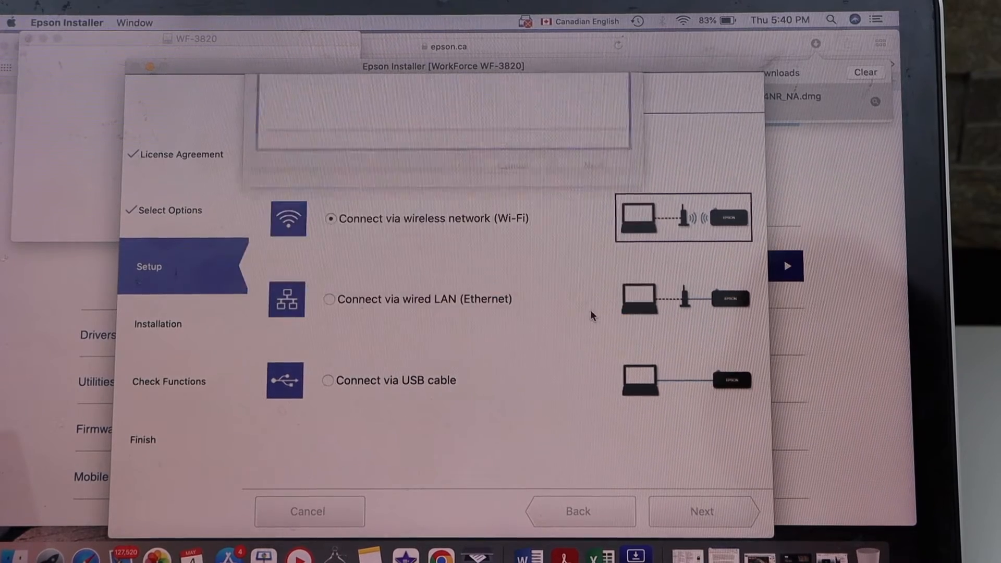
left_click(700, 510)
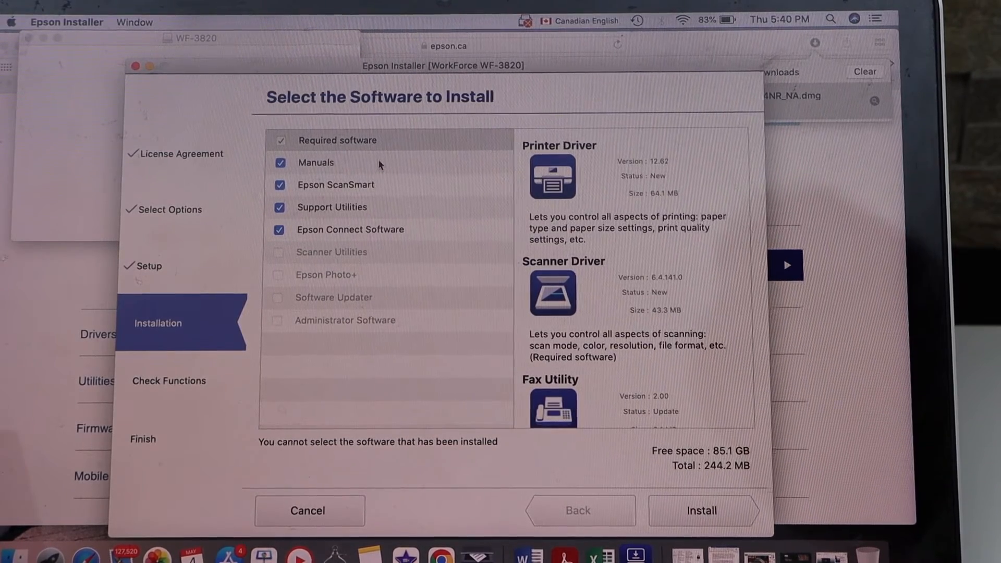
mouse_move(330, 199)
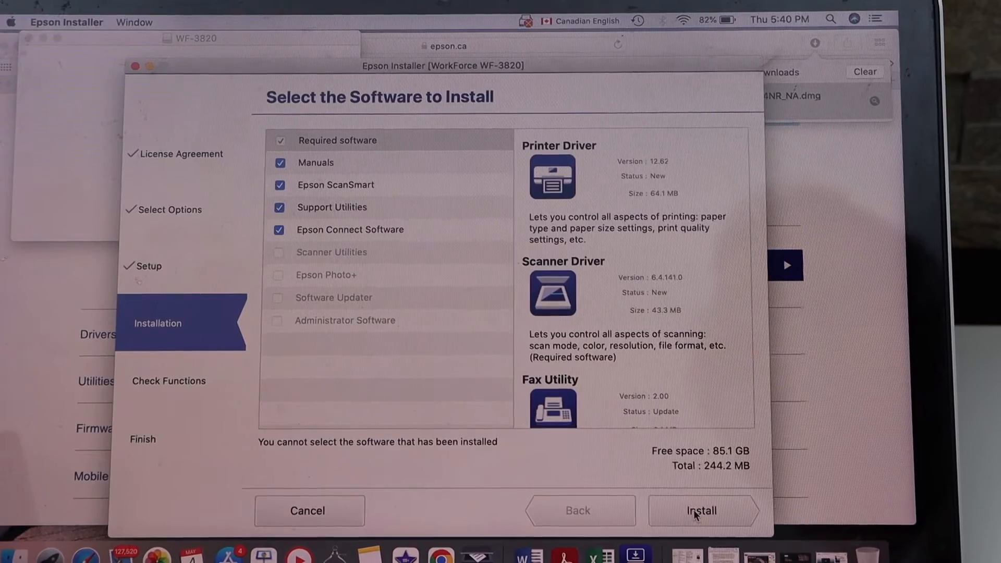
Step: Install the default software selection: drivers, manuals, ScanSmart, utilities and Epson Connect
left_click(702, 510)
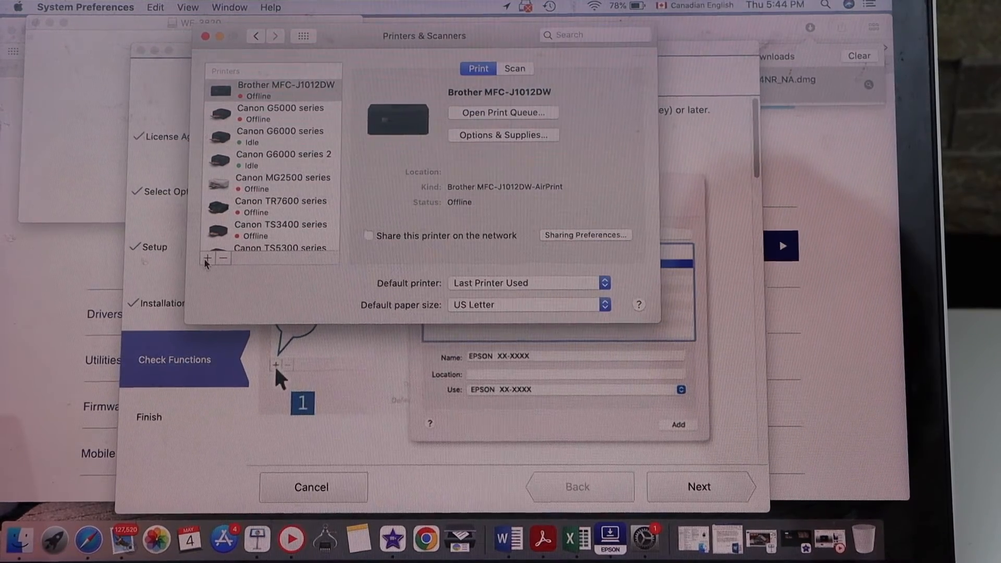
Step: In Printers & Scanners, add the EPSON WF-3820 Series printer
left_click(206, 257)
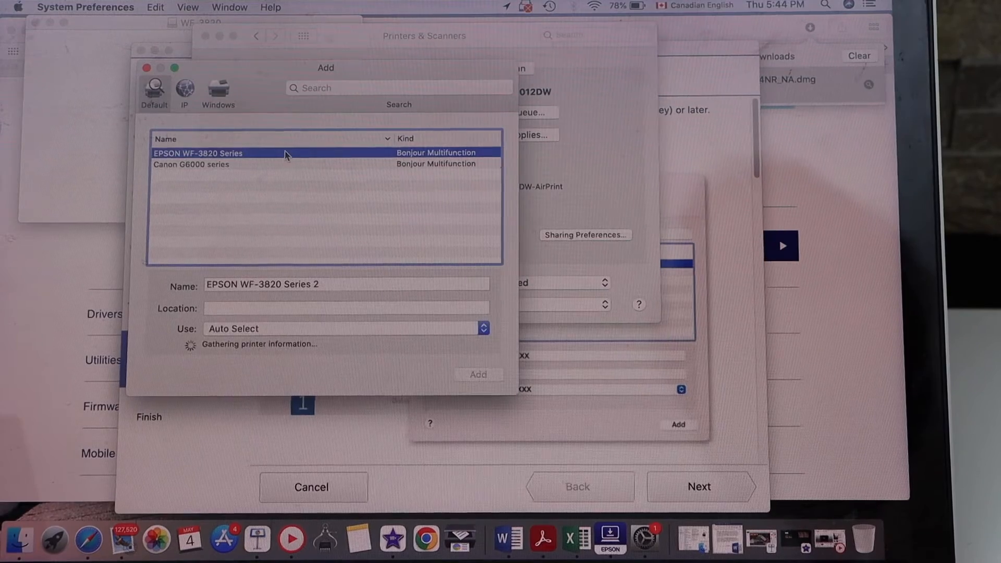
left_click(478, 374)
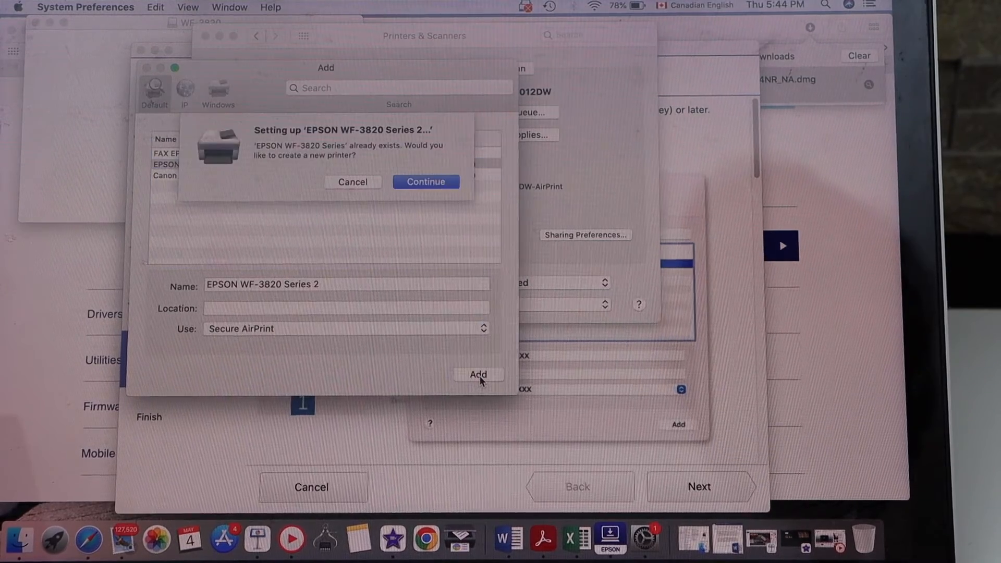
left_click(425, 182)
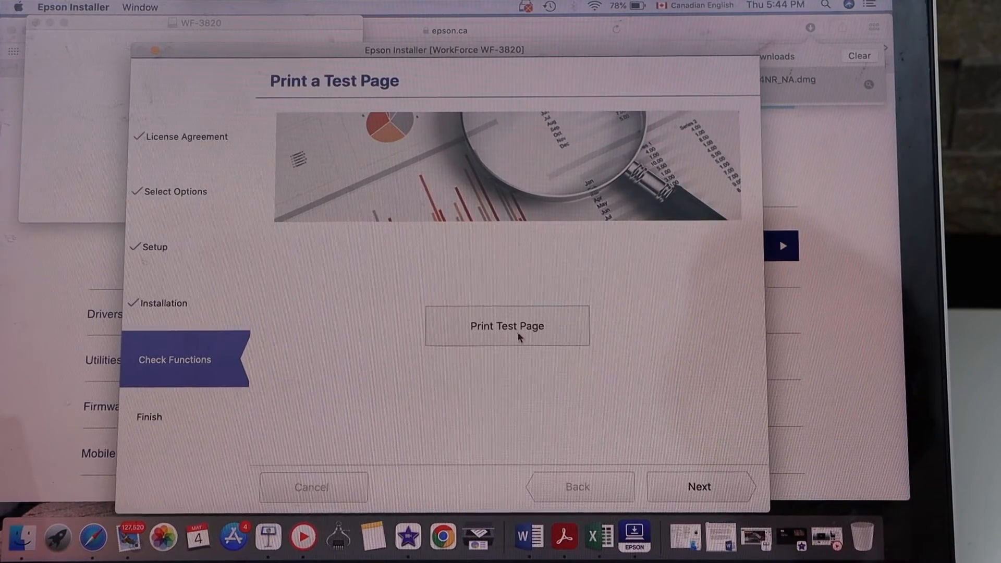
Step: Print a test page from Epson Installer and continue past that step
left_click(506, 325)
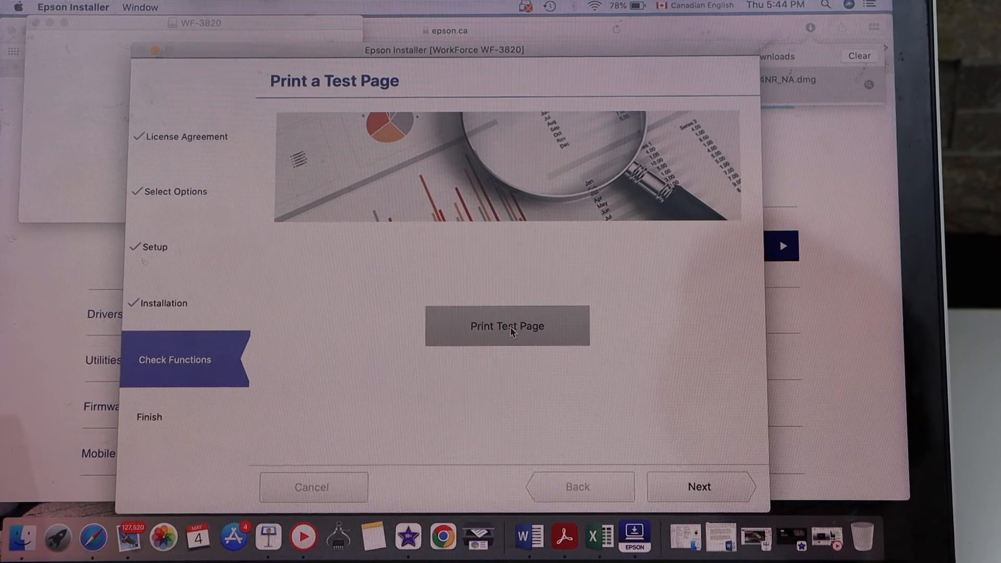
left_click(507, 325)
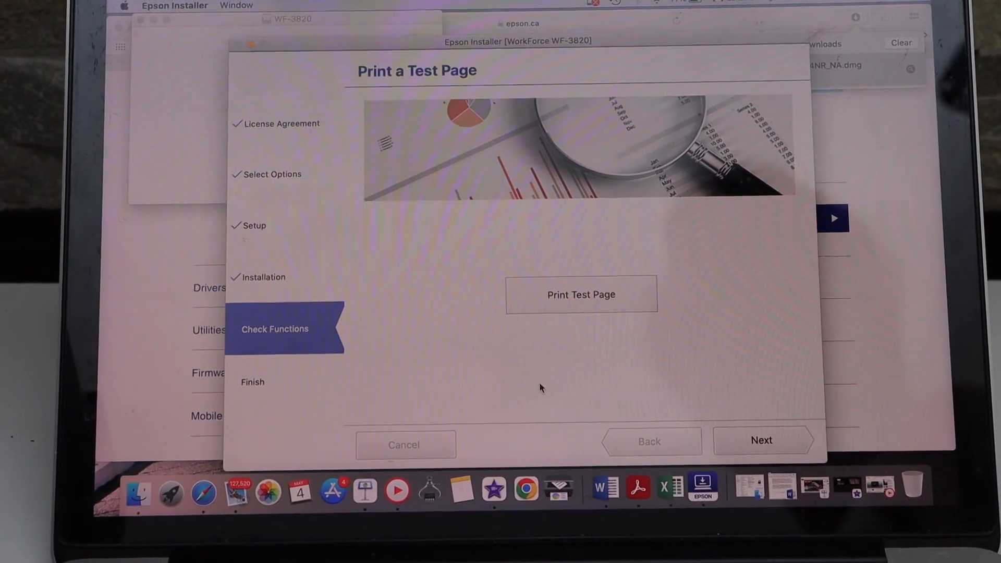
left_click(761, 440)
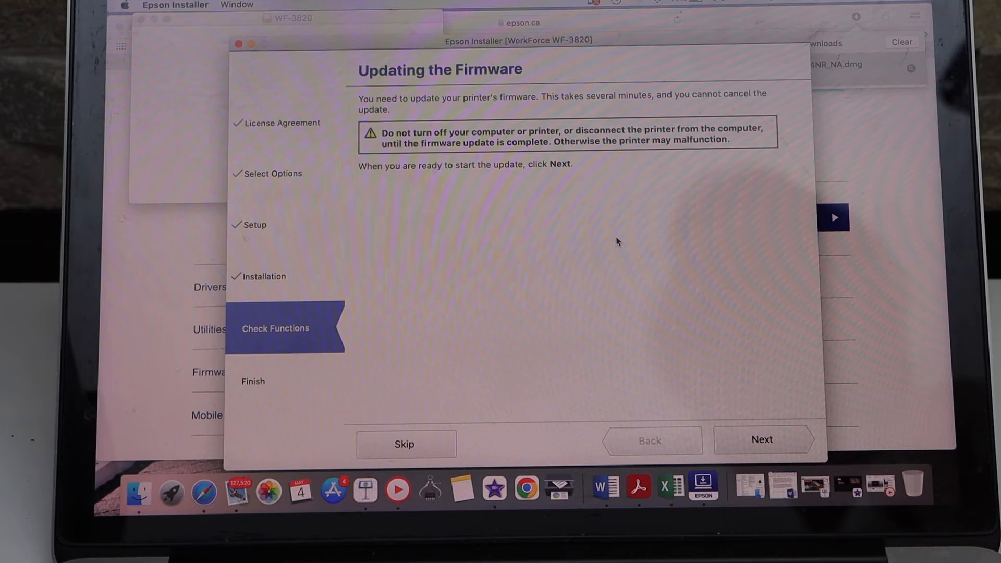
mouse_move(740, 310)
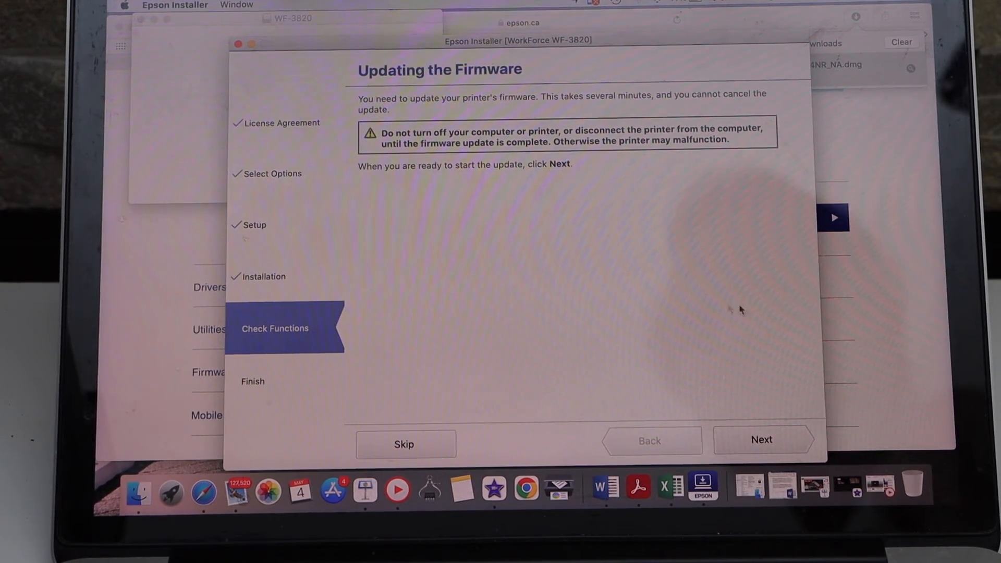
Step: Skip the firmware update and Extended Service Plan, then finish the installation
left_click(761, 439)
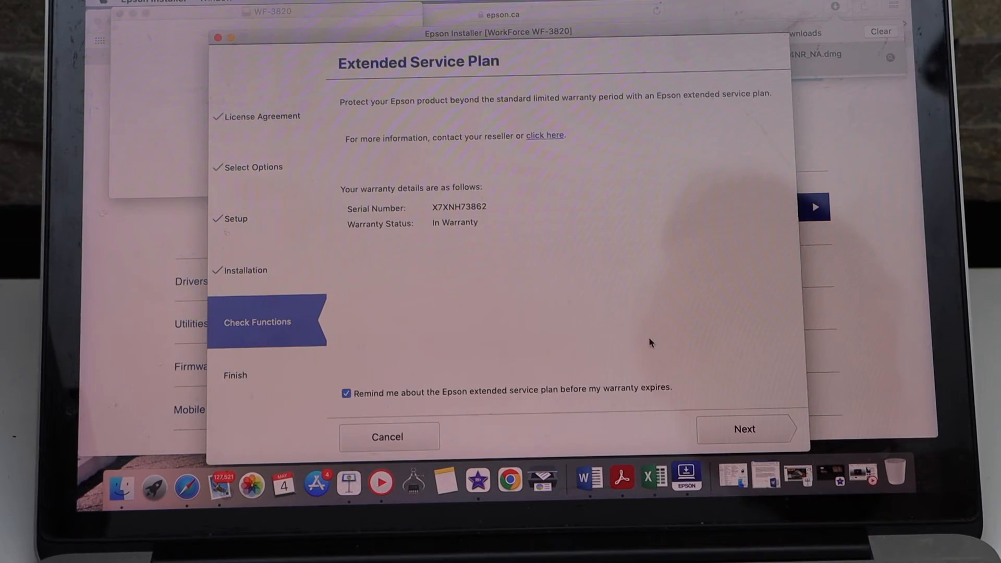
left_click(744, 429)
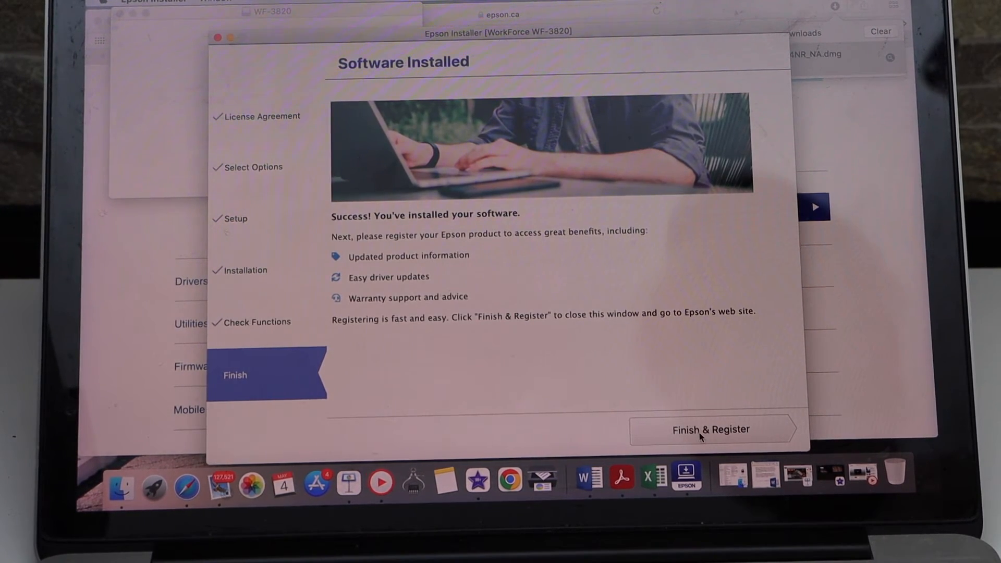
left_click(710, 430)
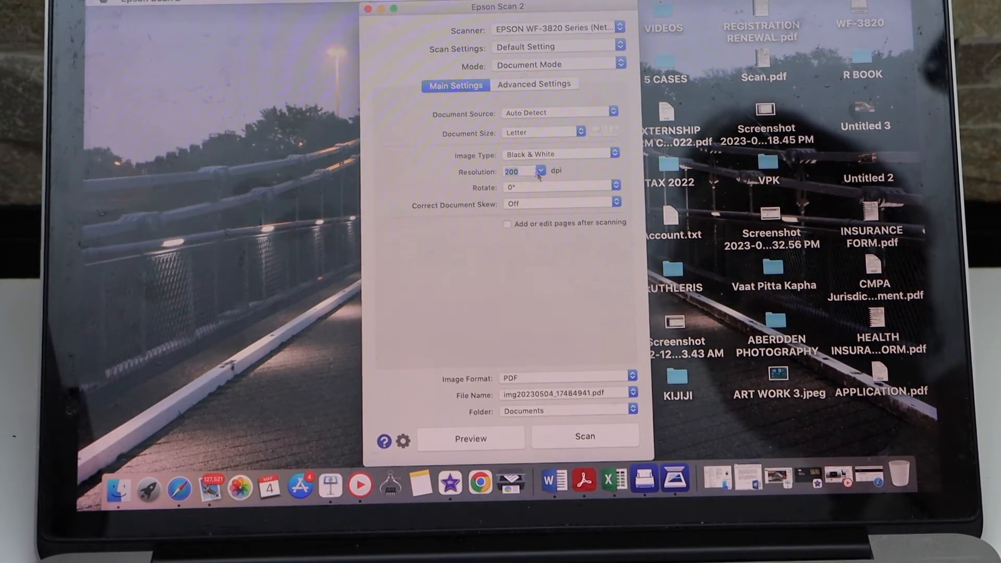
Step: Scan the test page, allow saving to Documents, and open the resulting img PDF
left_click(540, 171)
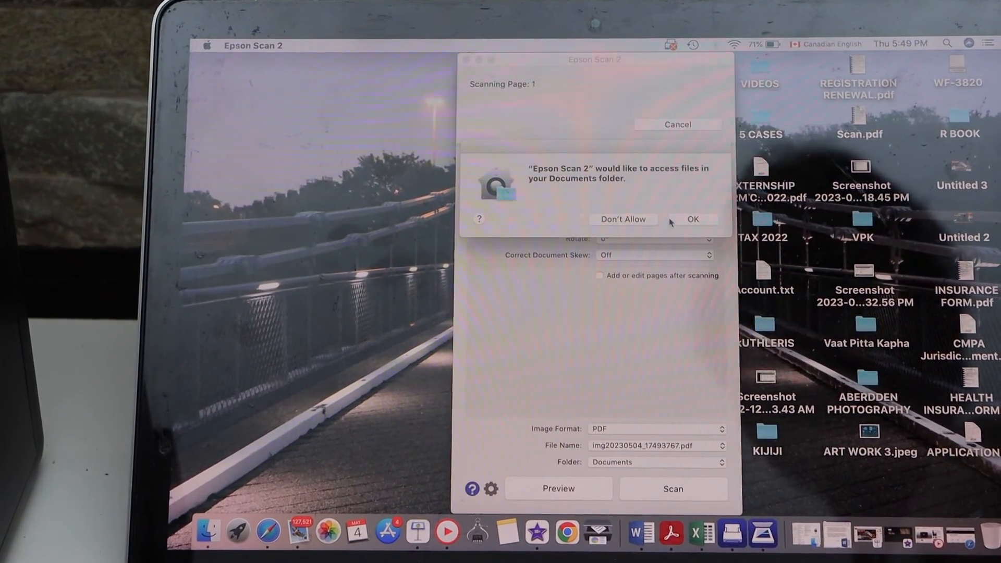
left_click(692, 219)
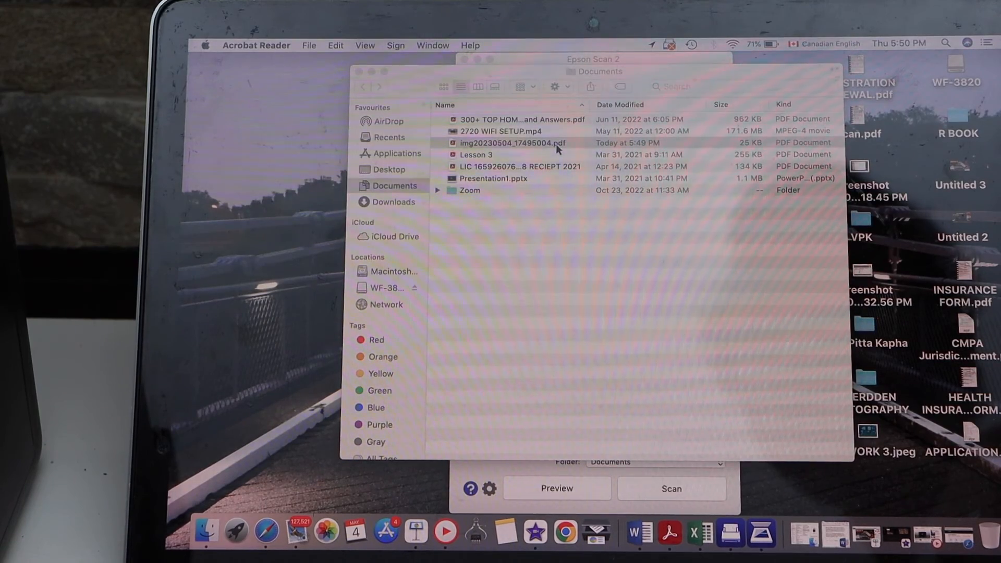
double_click(513, 142)
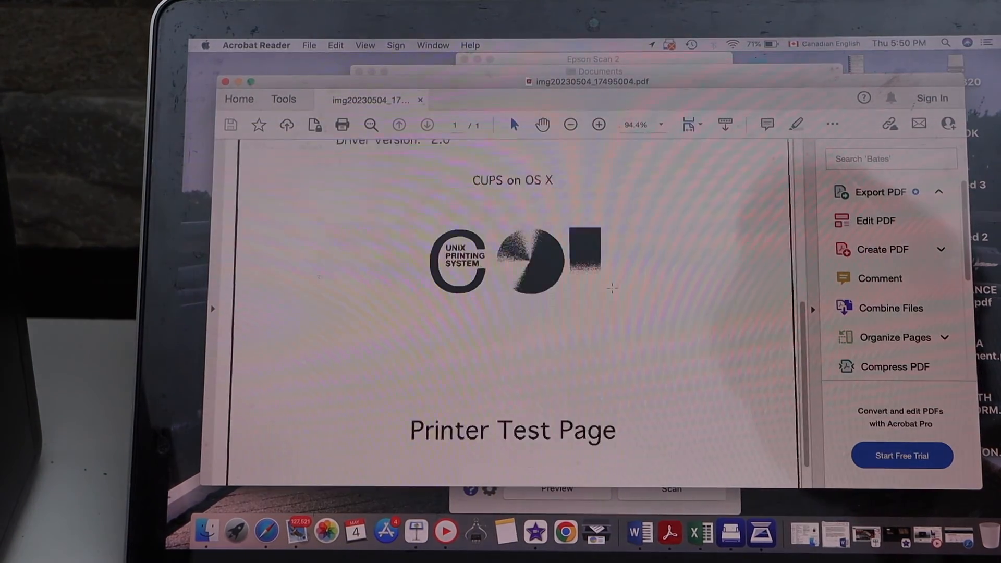